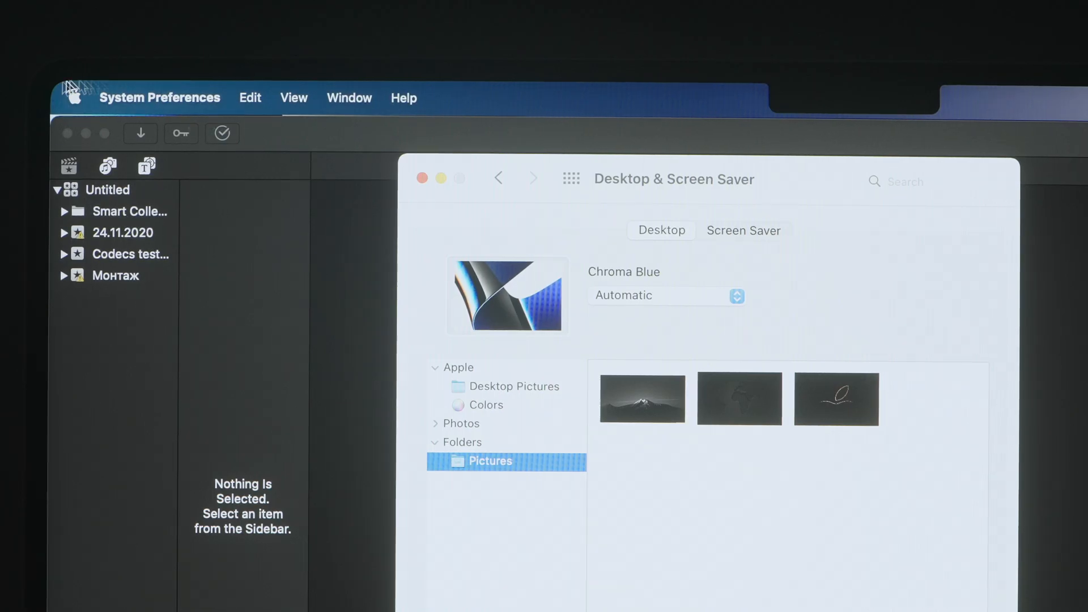
# Choose the third Pictures thumbnail, the dark Apple-logo line drawing, replacing Chroma Blue.
pyautogui.click(836, 399)
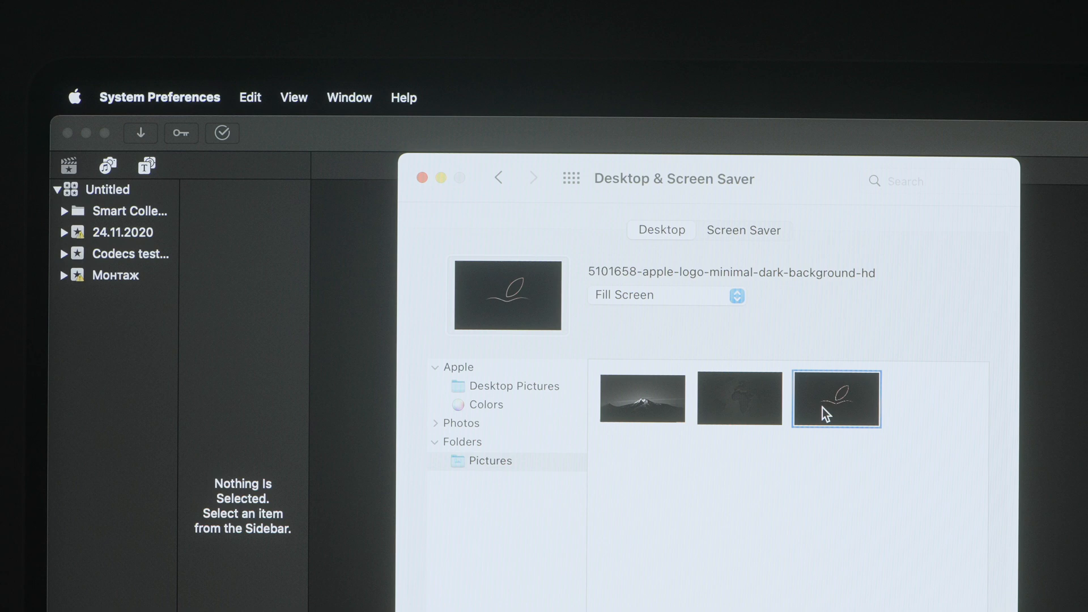